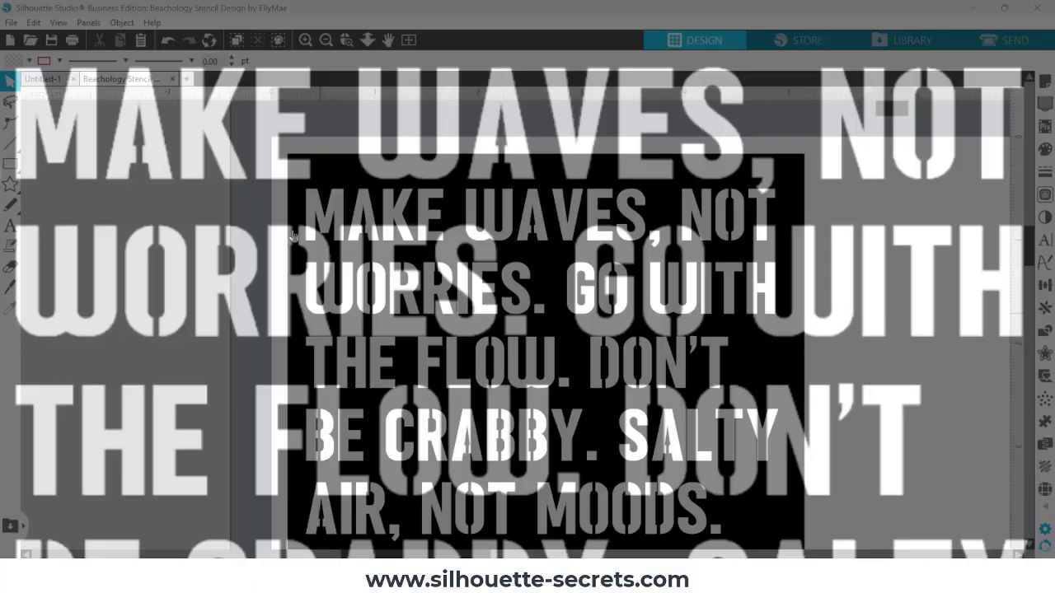
Type the text ABDOPQR onto the page and select it for resizing.
click(244, 79)
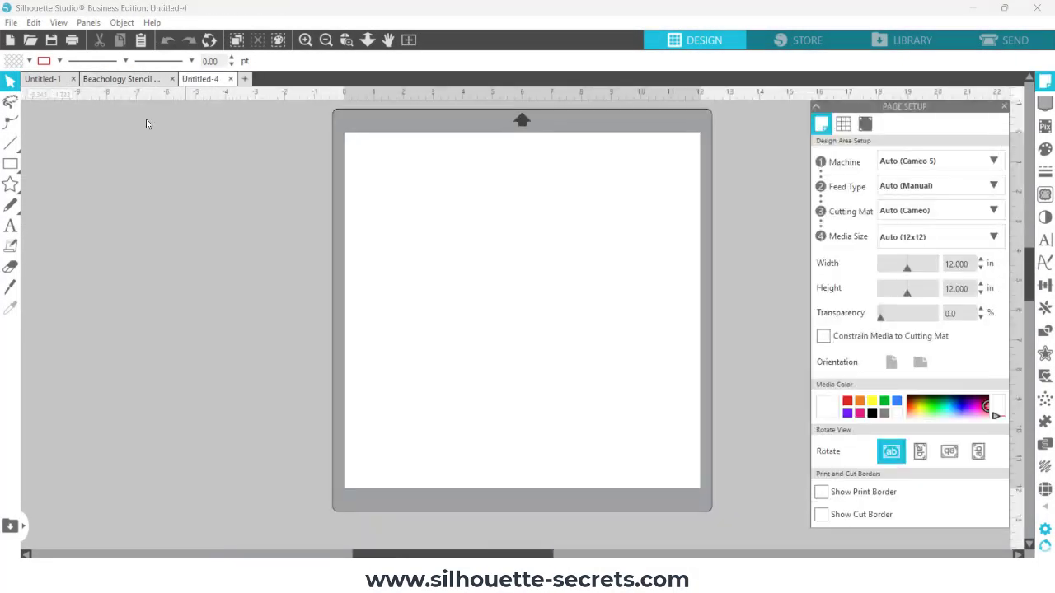
mouse_move(10, 227)
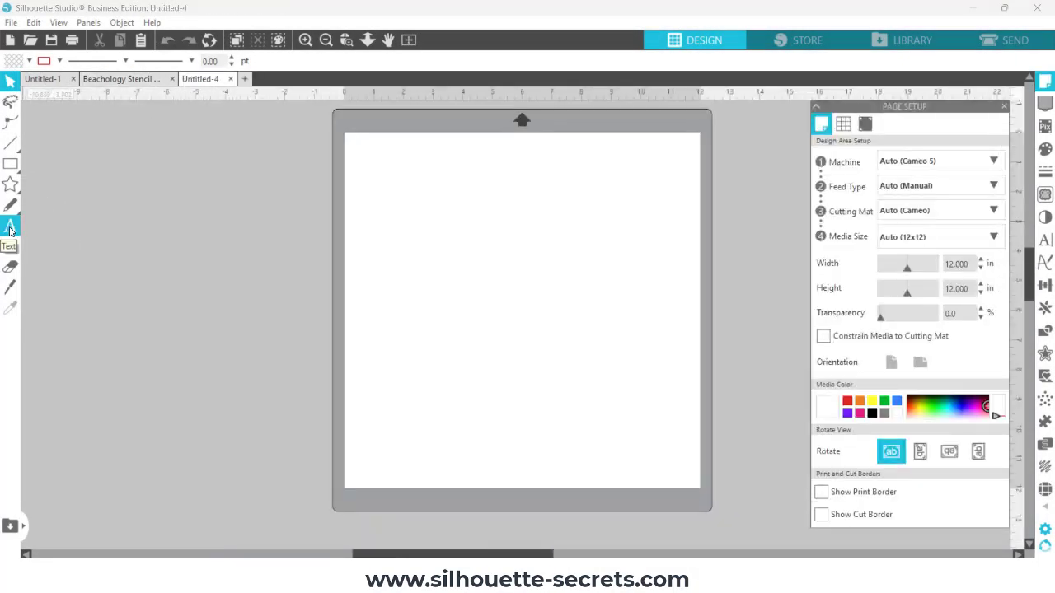
click(10, 228)
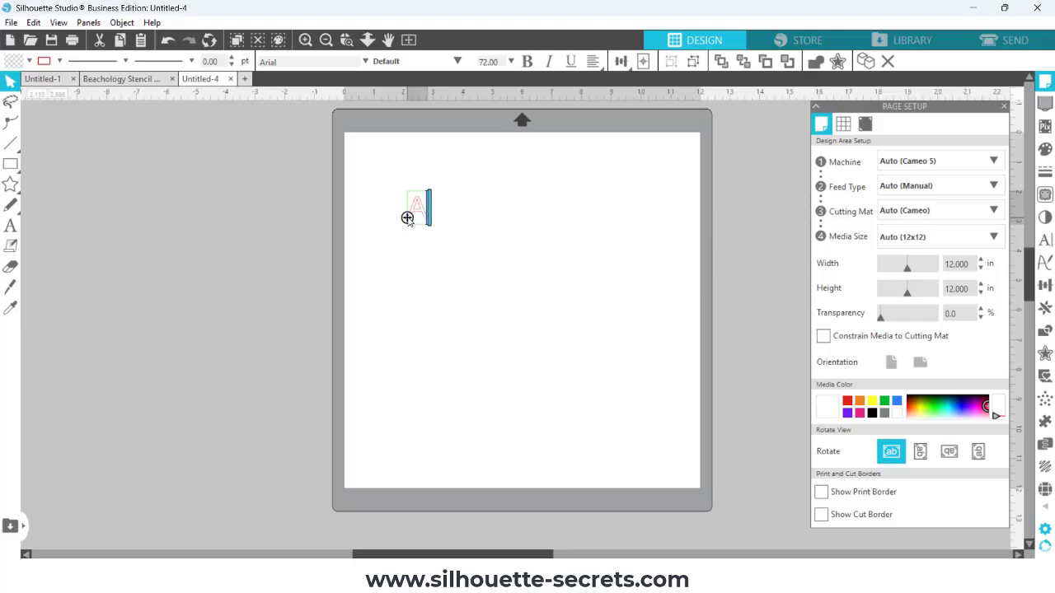
text(BDOPQR)
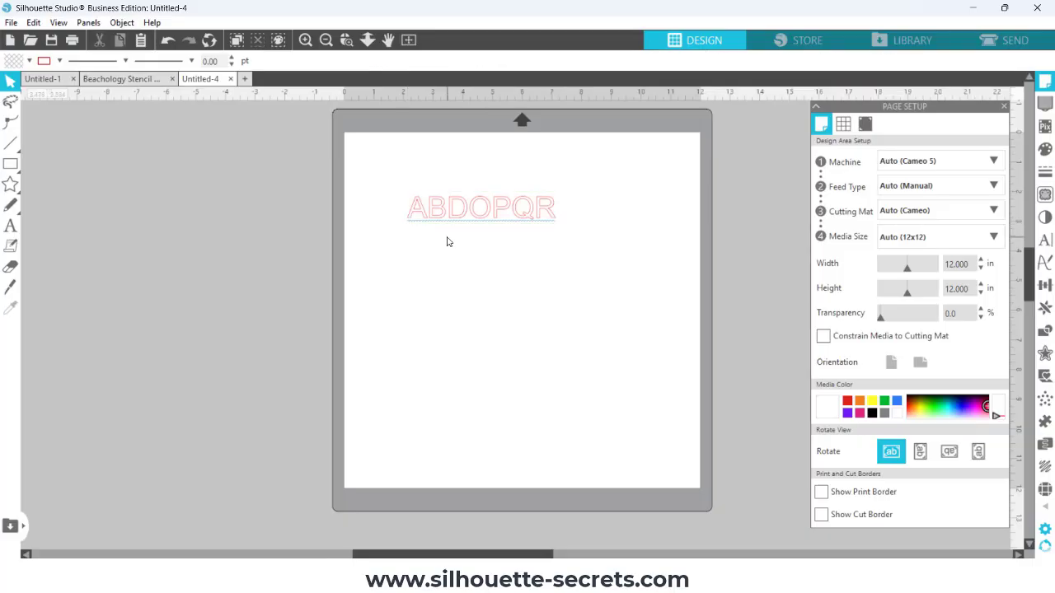
click(481, 207)
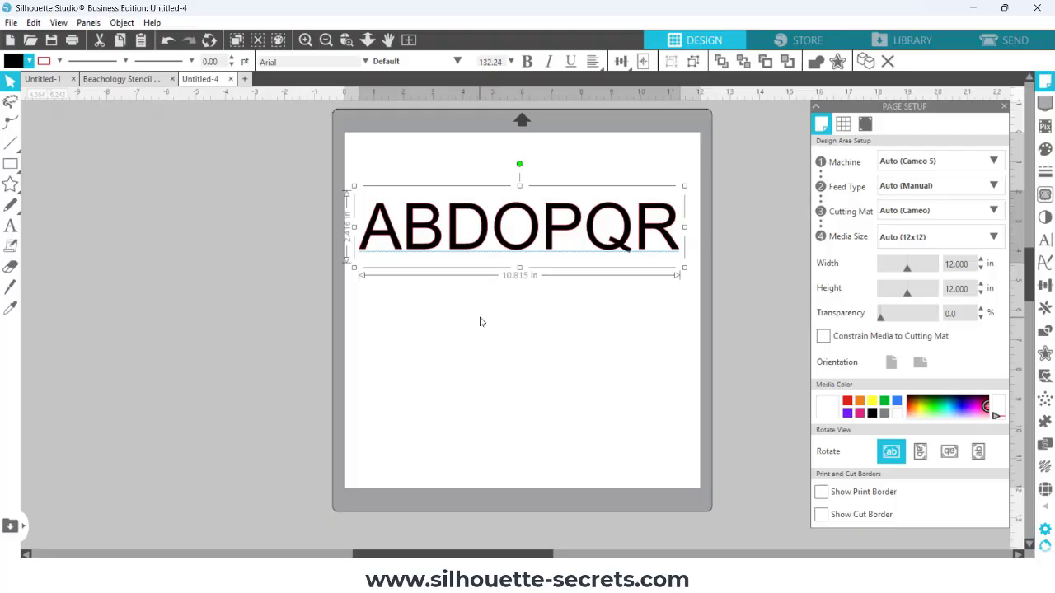
mouse_move(380, 238)
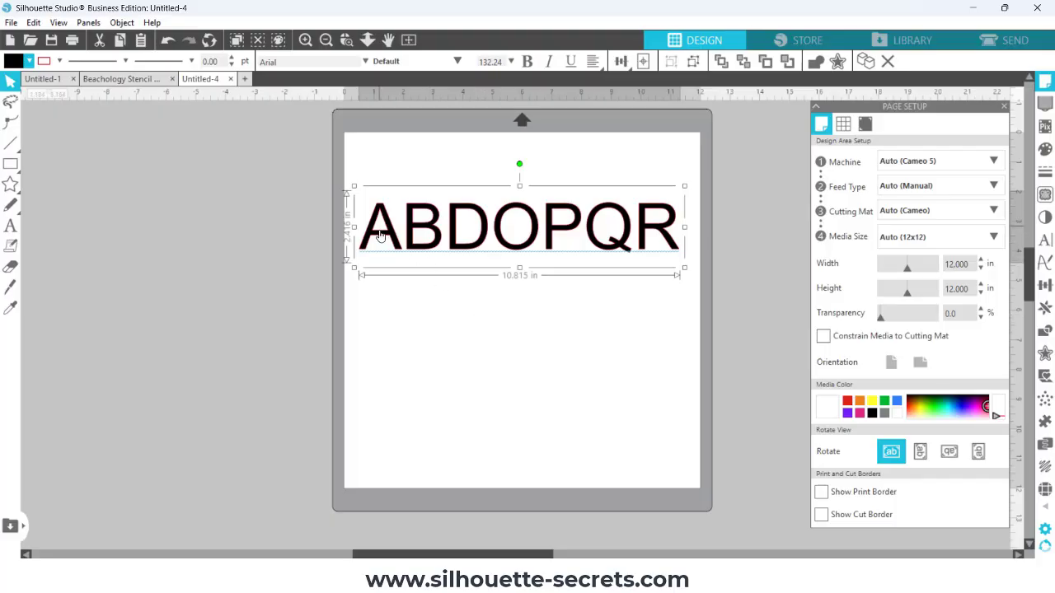
mouse_move(379, 241)
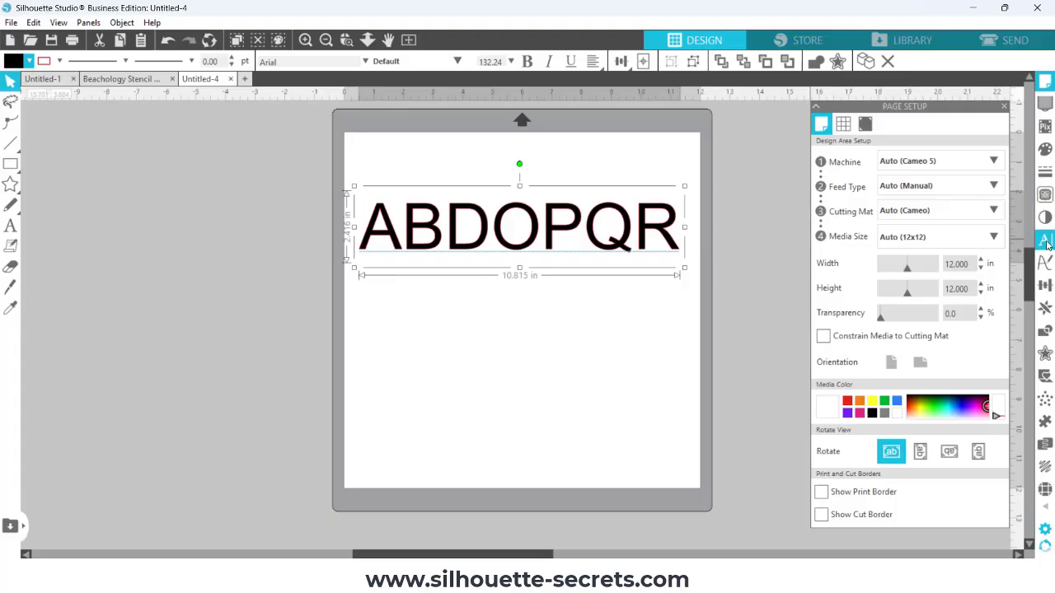
Set the text in the Grossura font and stretch it to about 11.6 inches wide.
click(1045, 239)
text(GroSSURA)
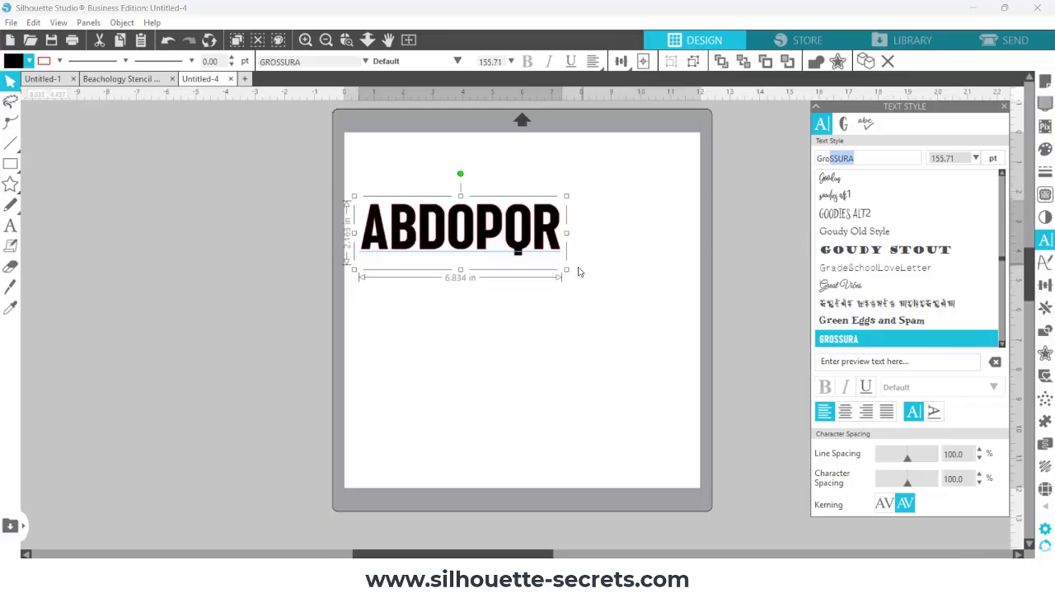
drag(567, 270, 693, 320)
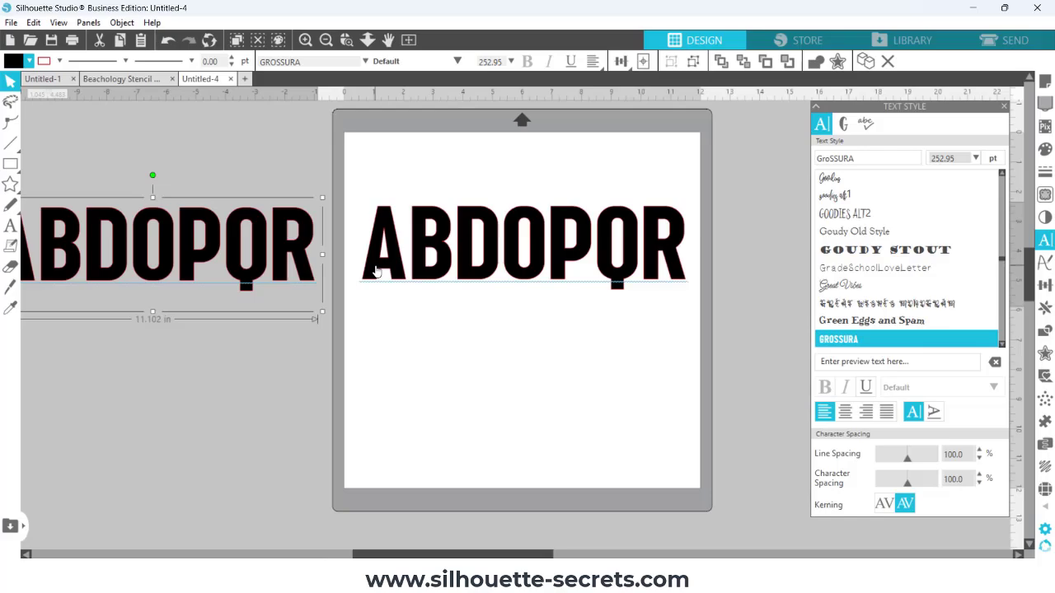
mouse_move(389, 300)
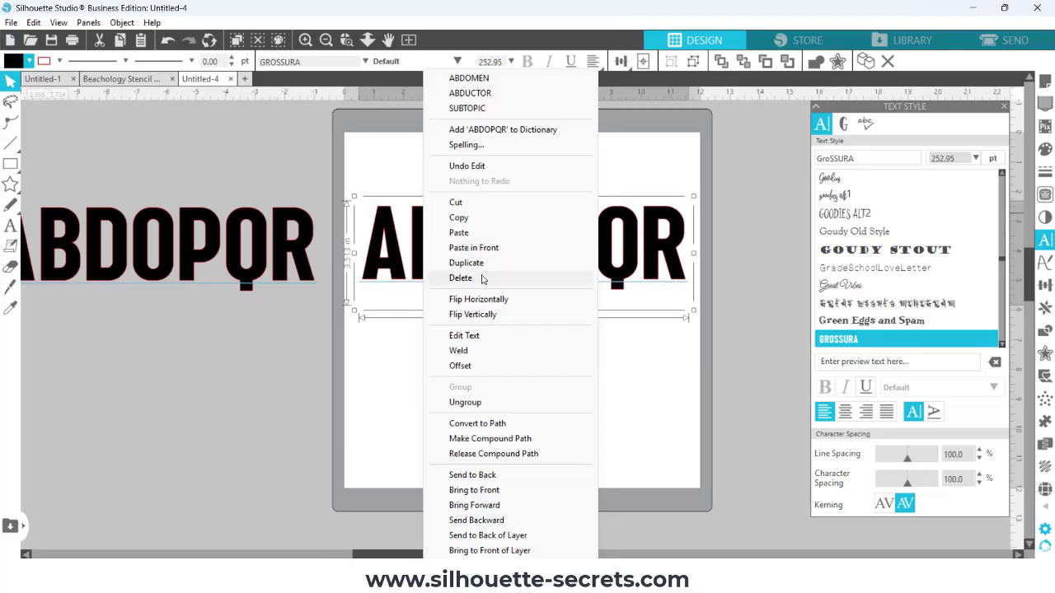
mouse_move(465, 387)
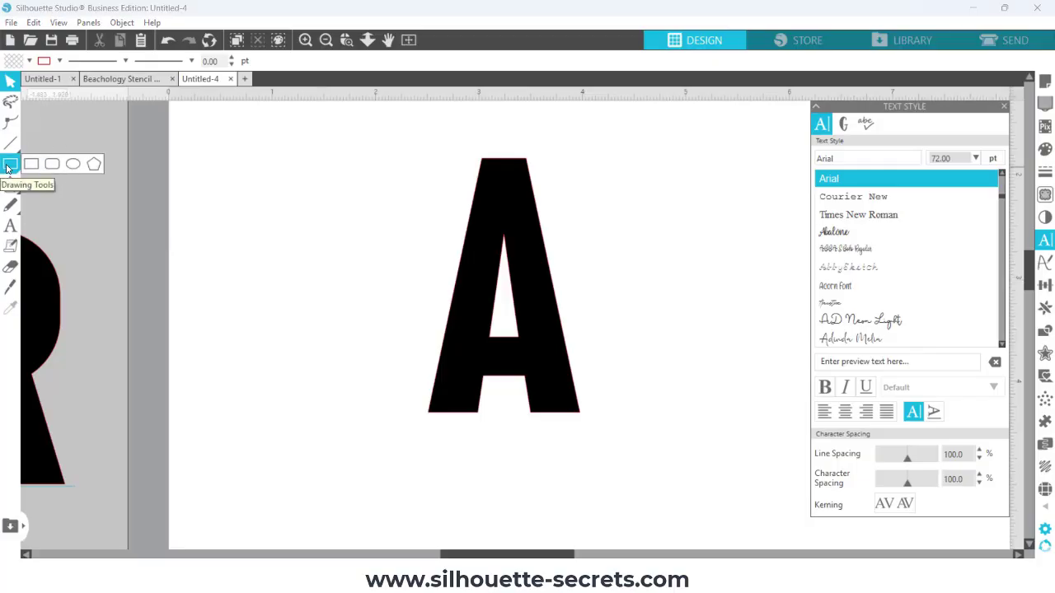
Draw a thin yellow rectangle and move a copy across the middle of the A.
drag(328, 211, 330, 251)
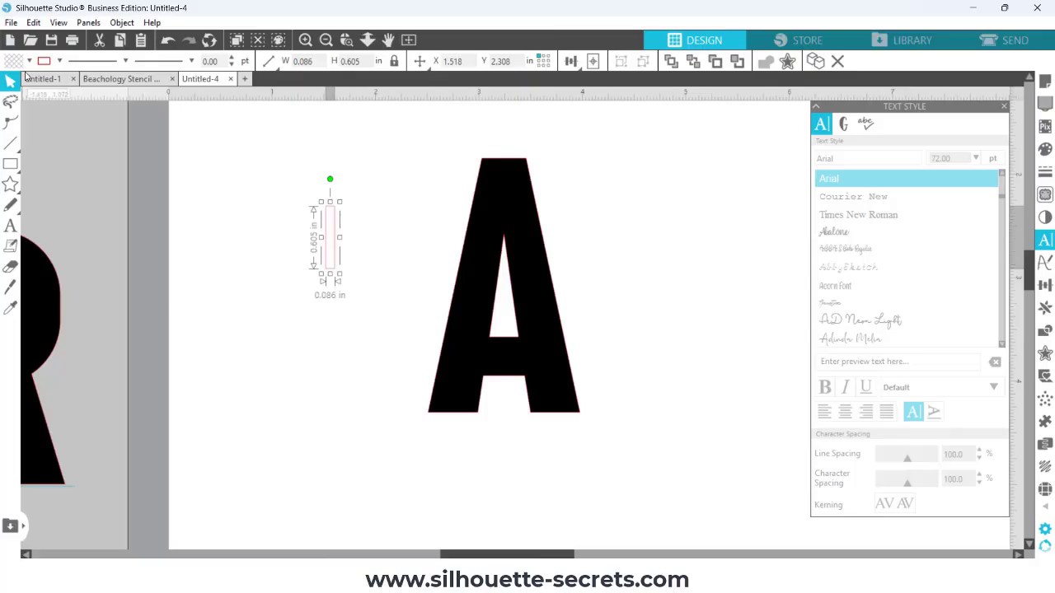
click(10, 60)
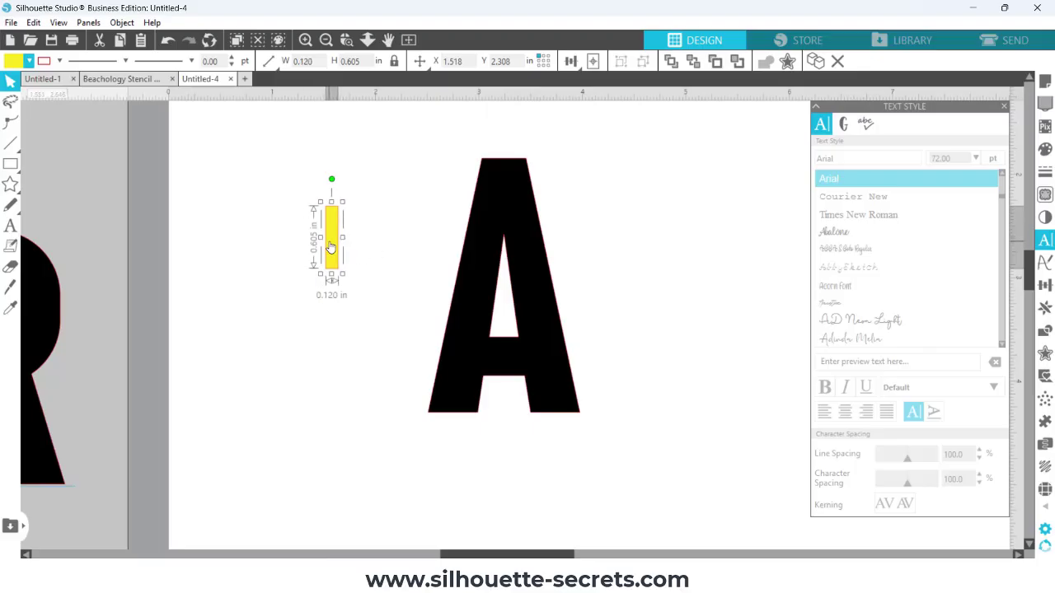
drag(331, 239, 474, 363)
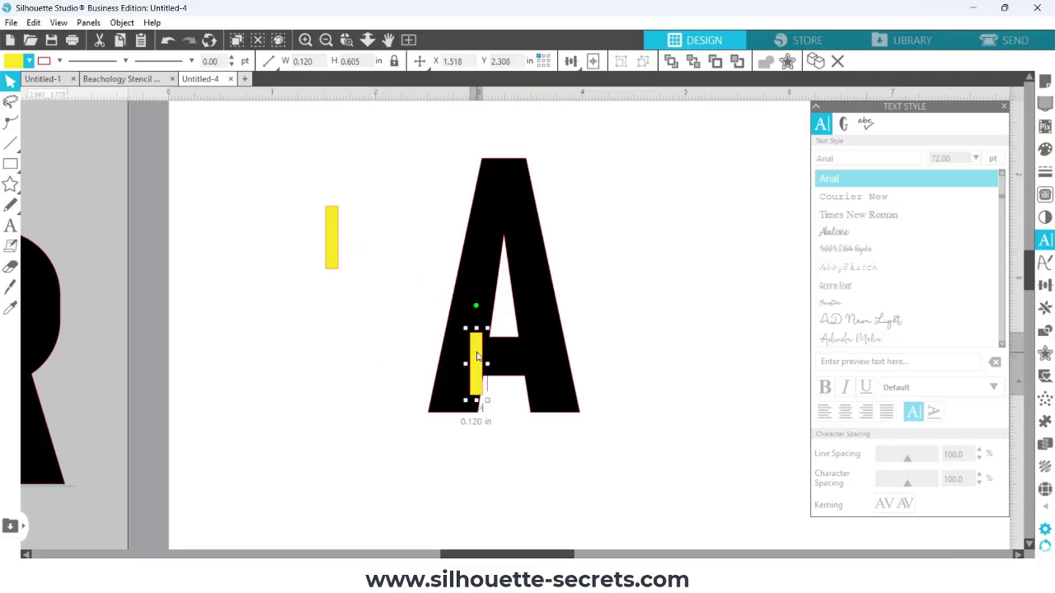
drag(475, 360, 505, 359)
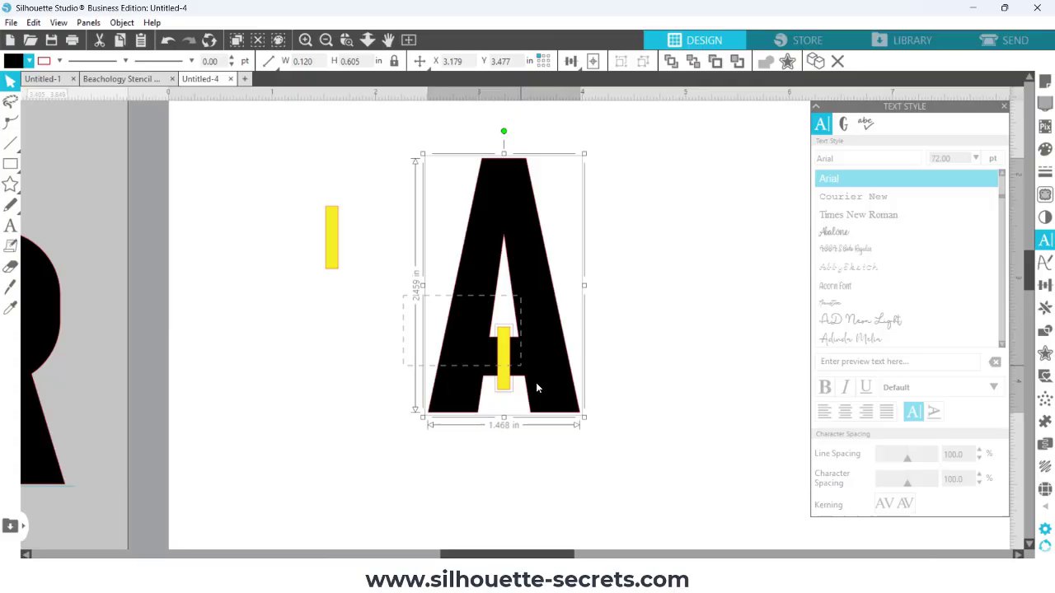
Align the bar to the A's horizontal centre and subtract it to leave a bridge gap.
click(503, 355)
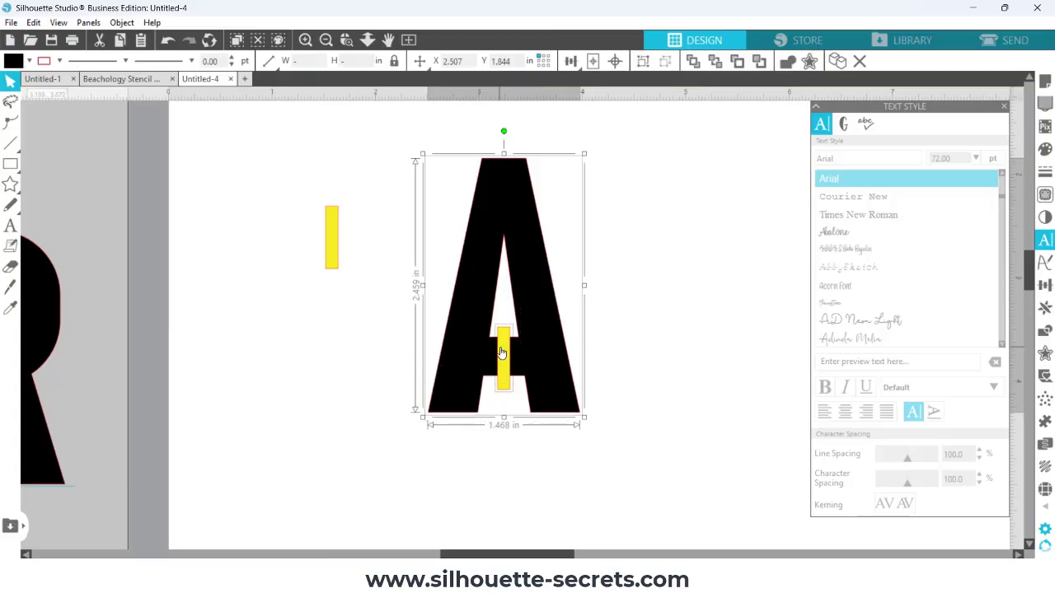
click(571, 61)
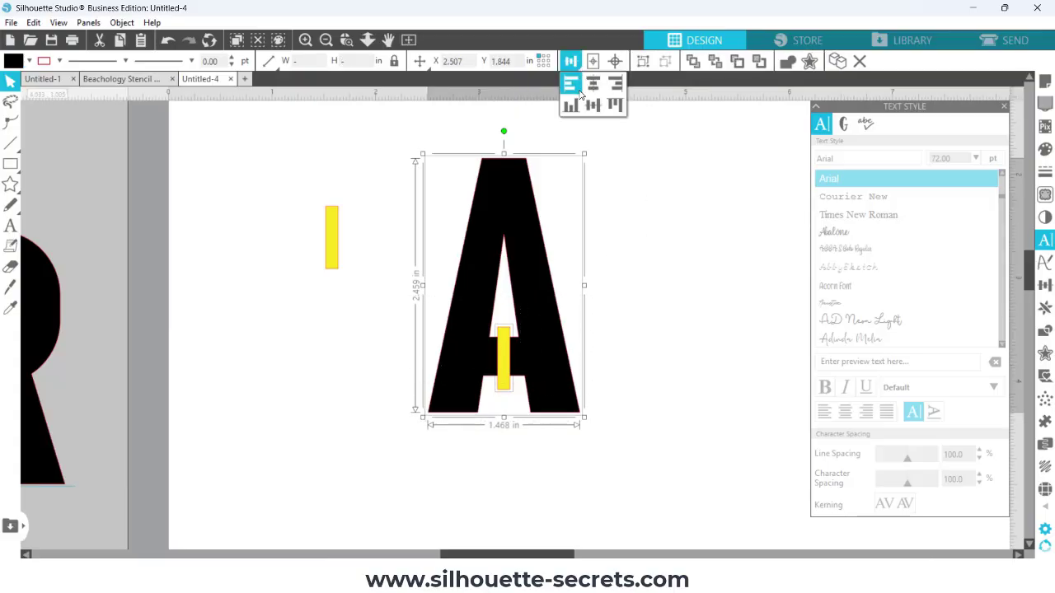
click(626, 302)
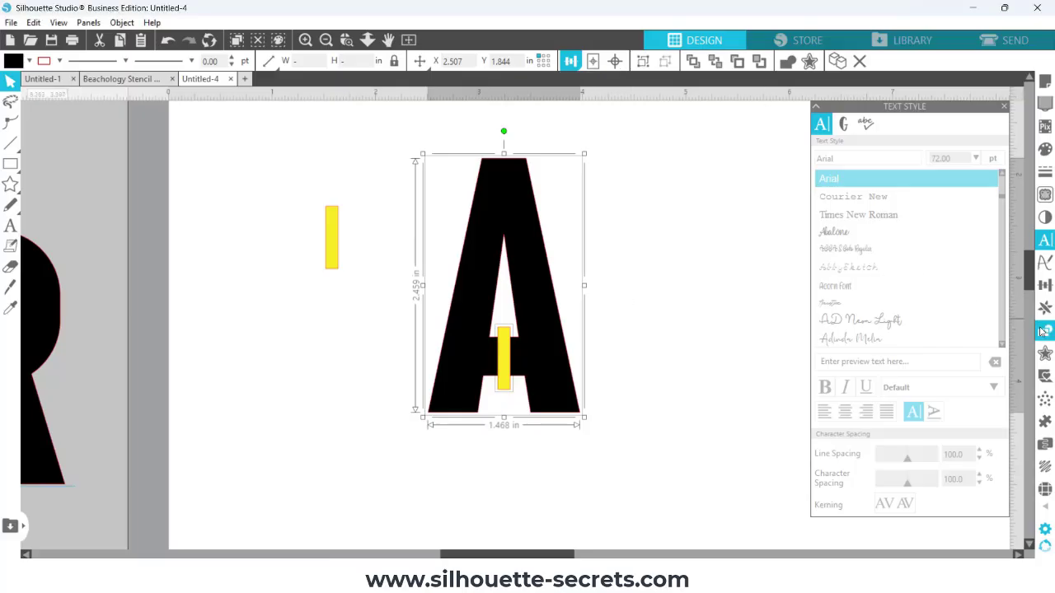
click(1045, 330)
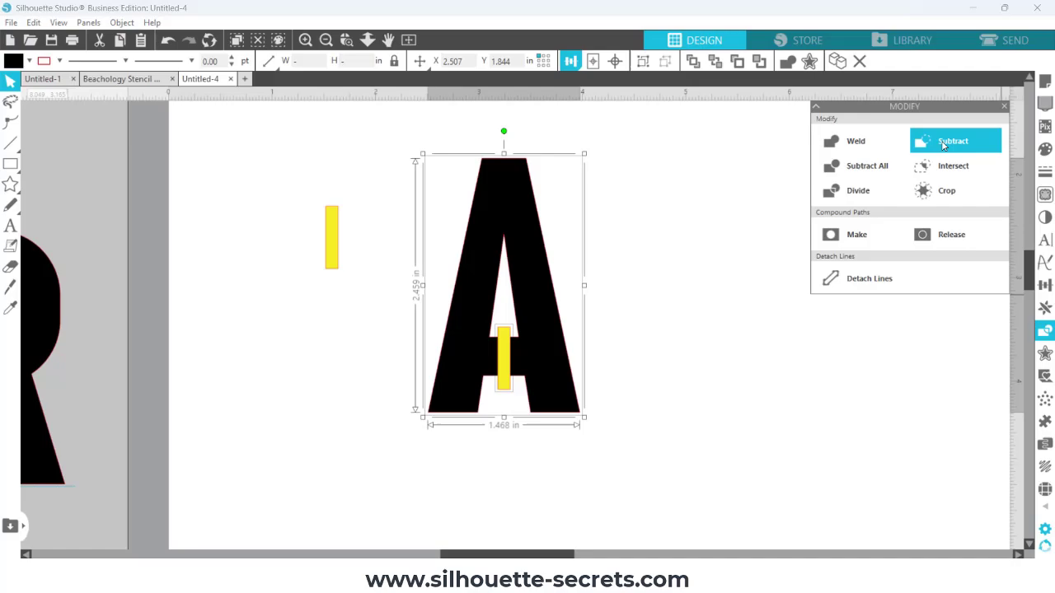
click(857, 191)
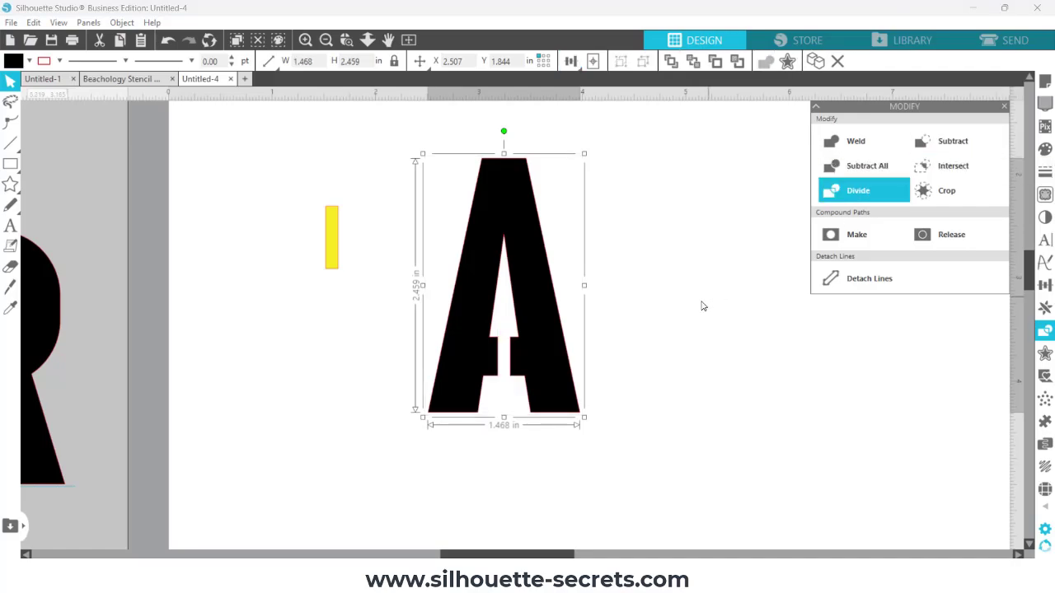
mouse_move(692, 310)
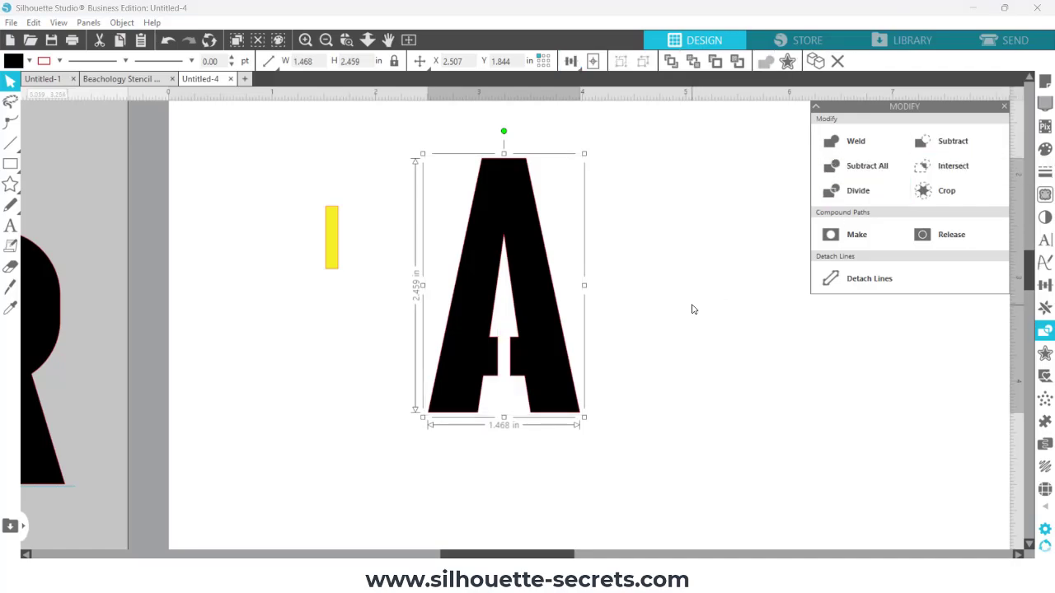
mouse_move(477, 360)
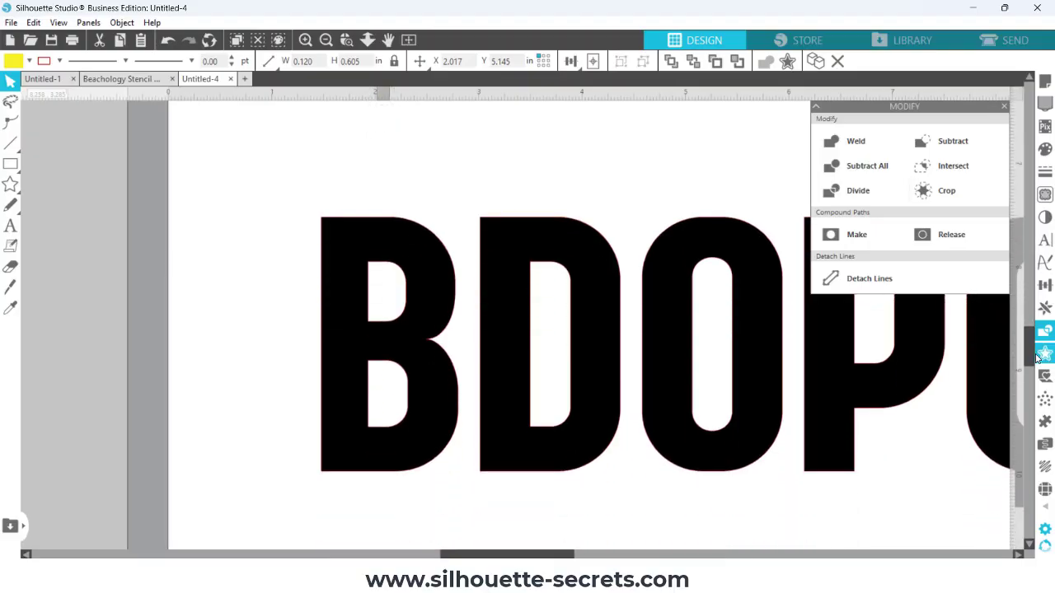
Stretch the yellow bar to about 2.5 inches tall, past the letter height.
click(305, 39)
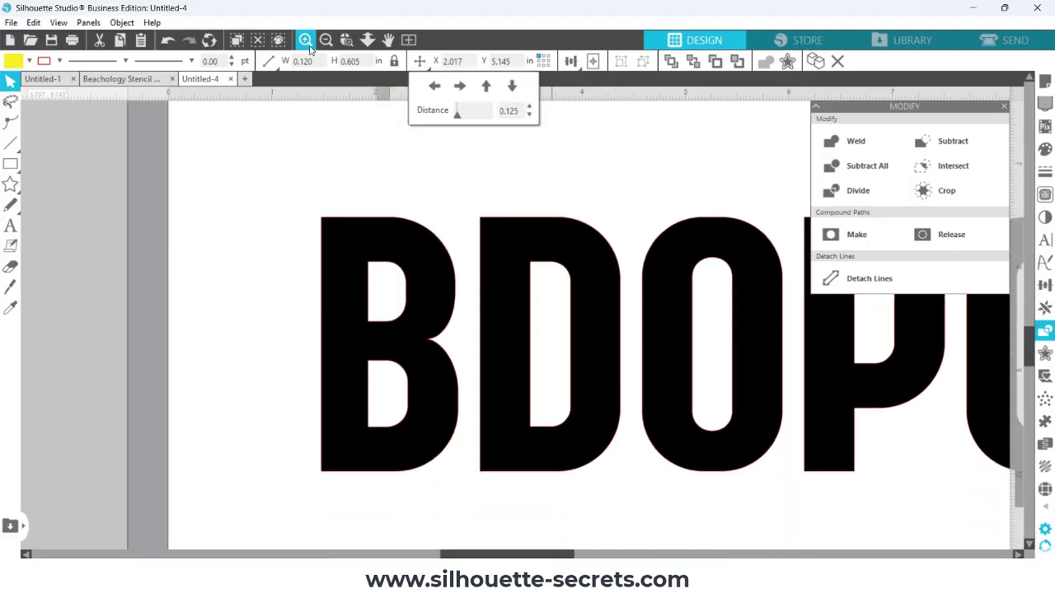
click(305, 40)
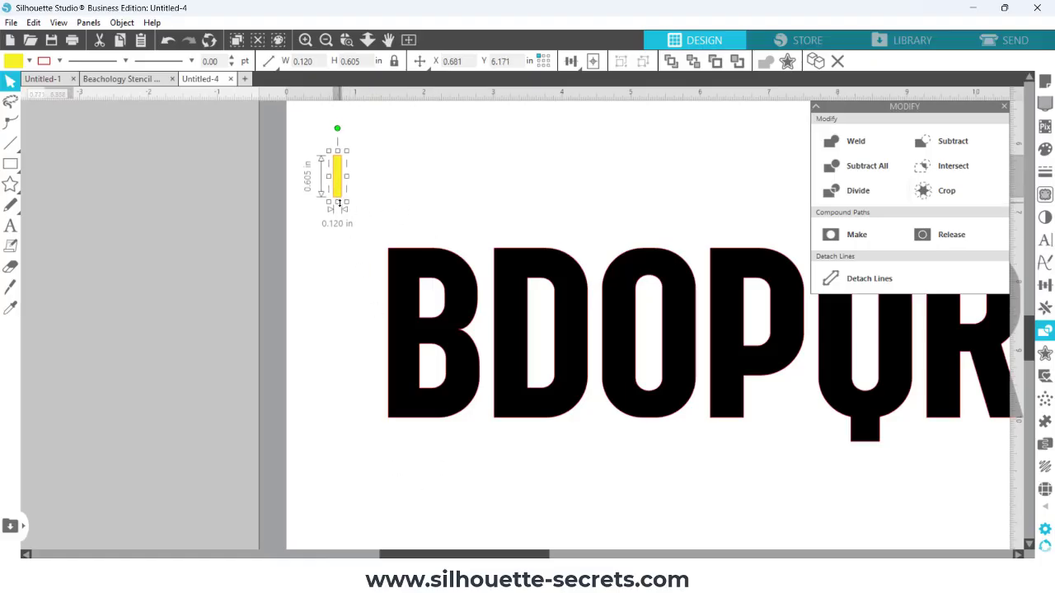
drag(336, 206, 337, 338)
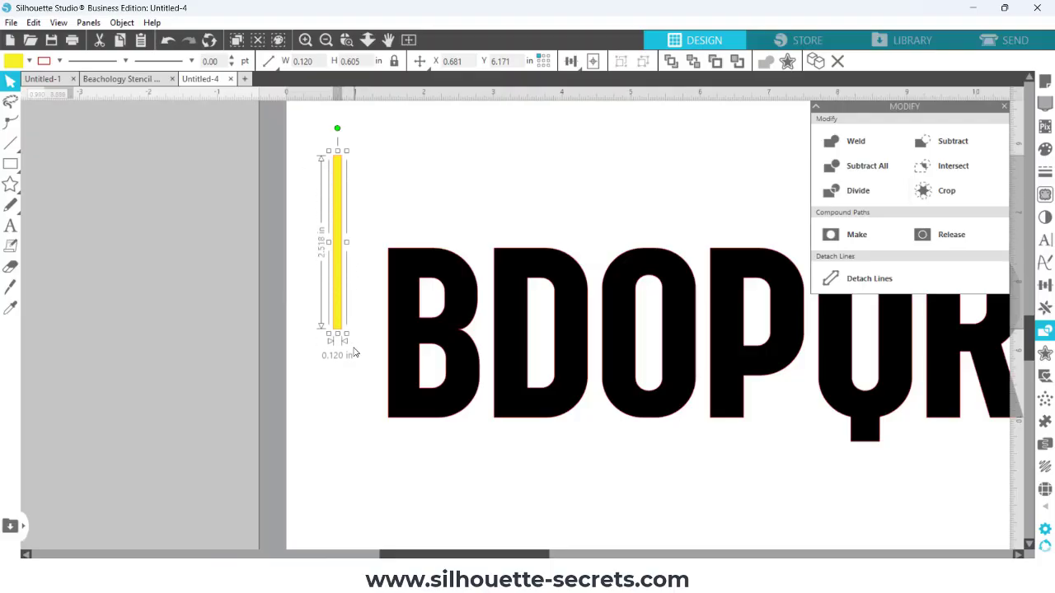
drag(336, 344, 336, 382)
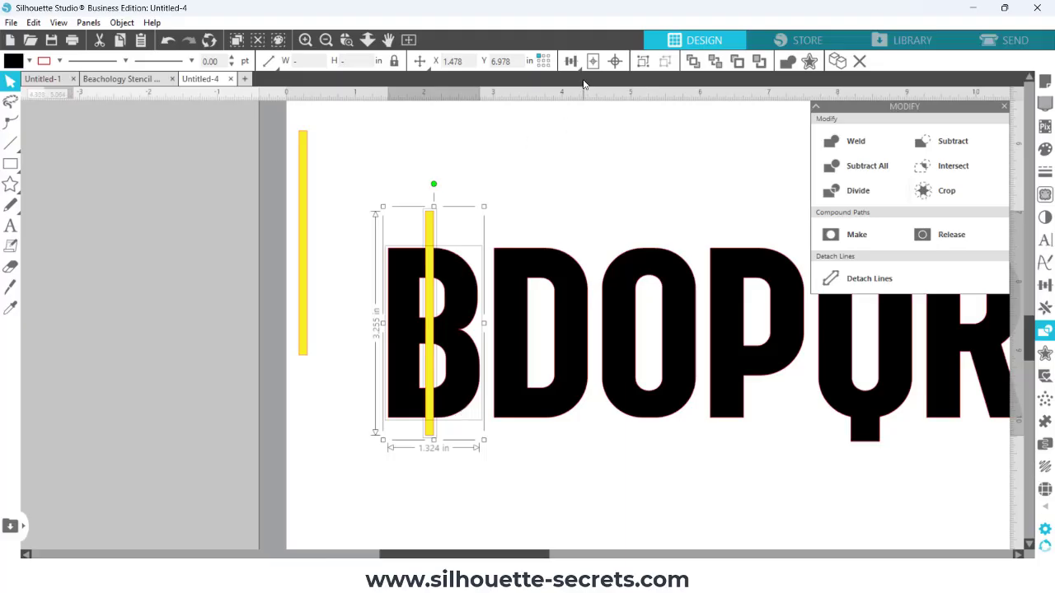
Centre the bar horizontally on the B and subtract it to cut a vertical bridge.
click(570, 61)
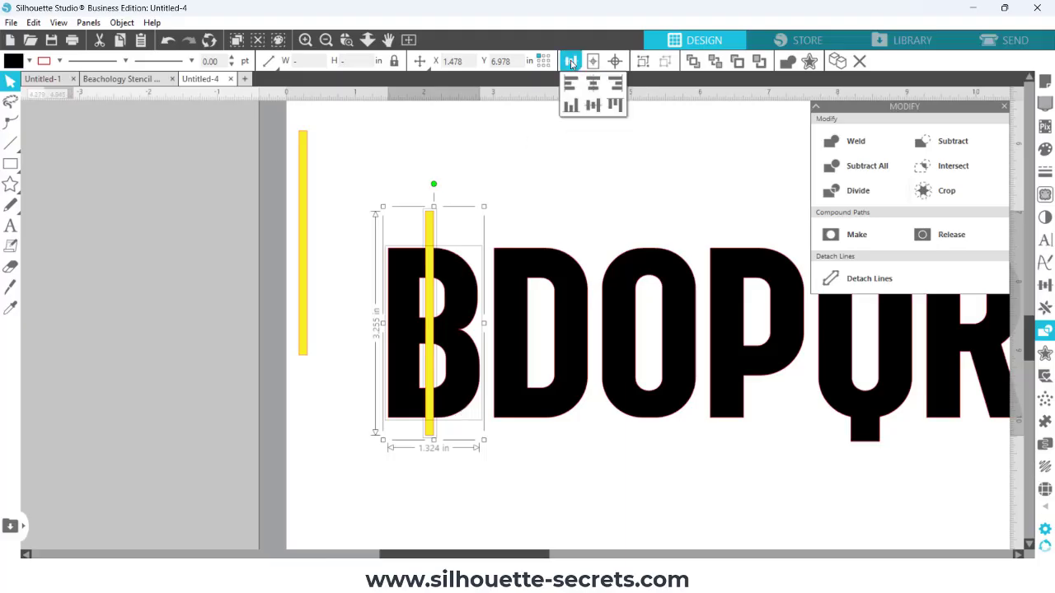
click(593, 82)
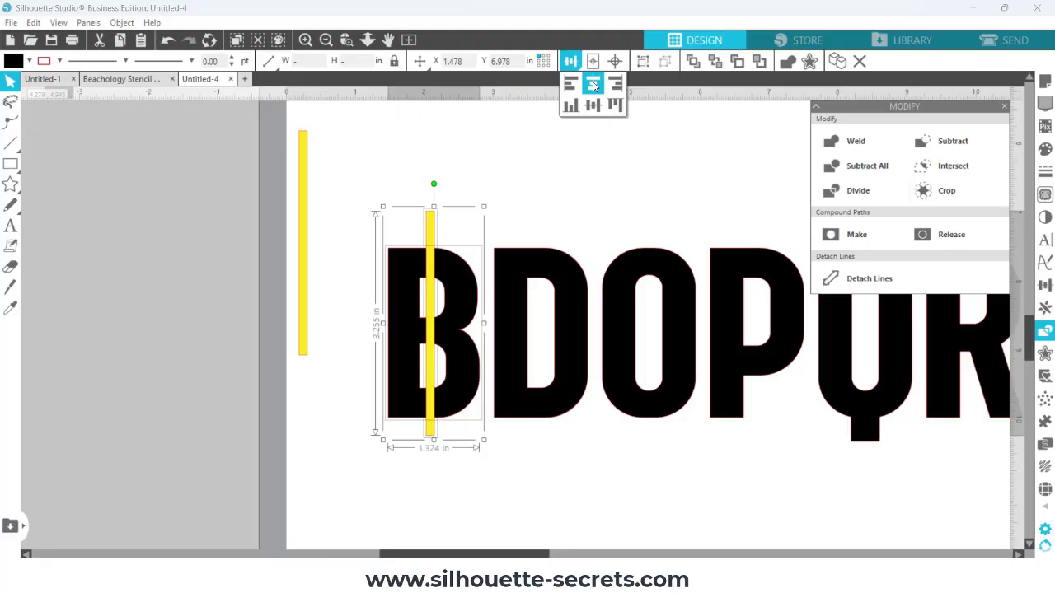
click(571, 105)
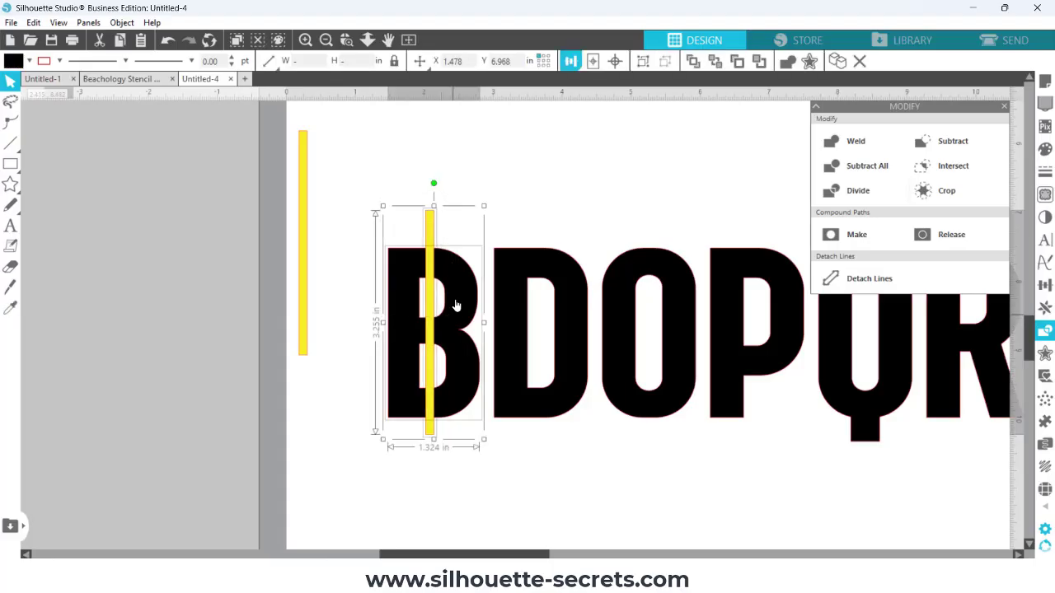
click(867, 165)
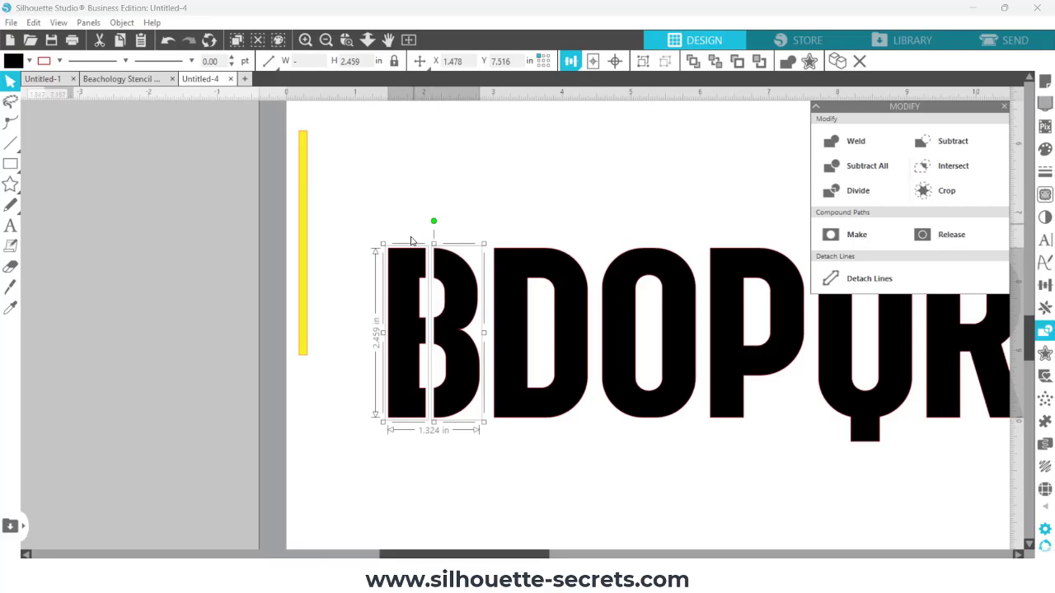
mouse_move(442, 265)
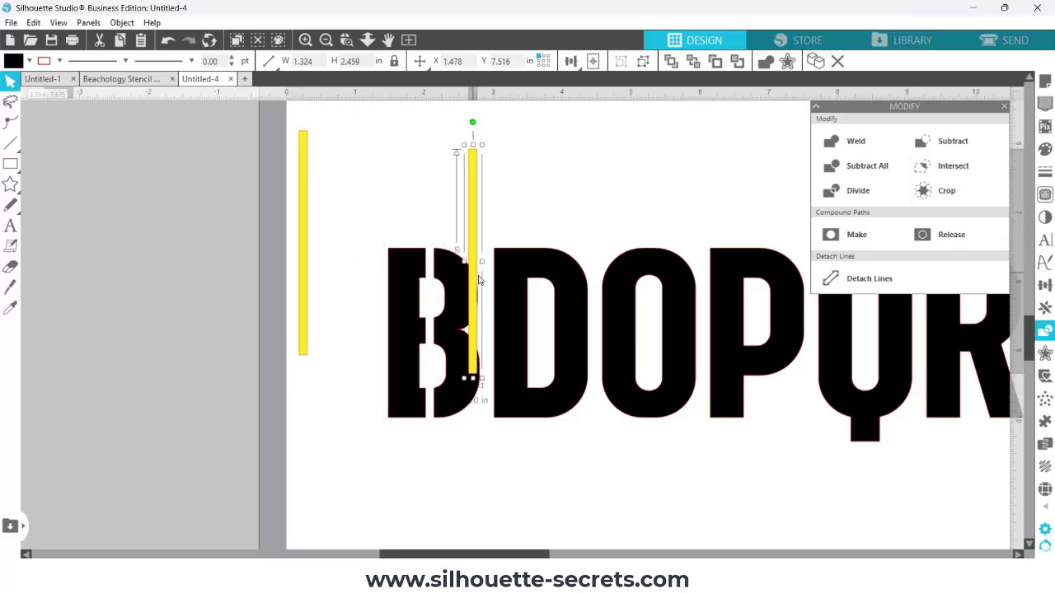
Move bar copies onto the D and O and subtract each to cut vertical bridges.
drag(472, 281, 537, 345)
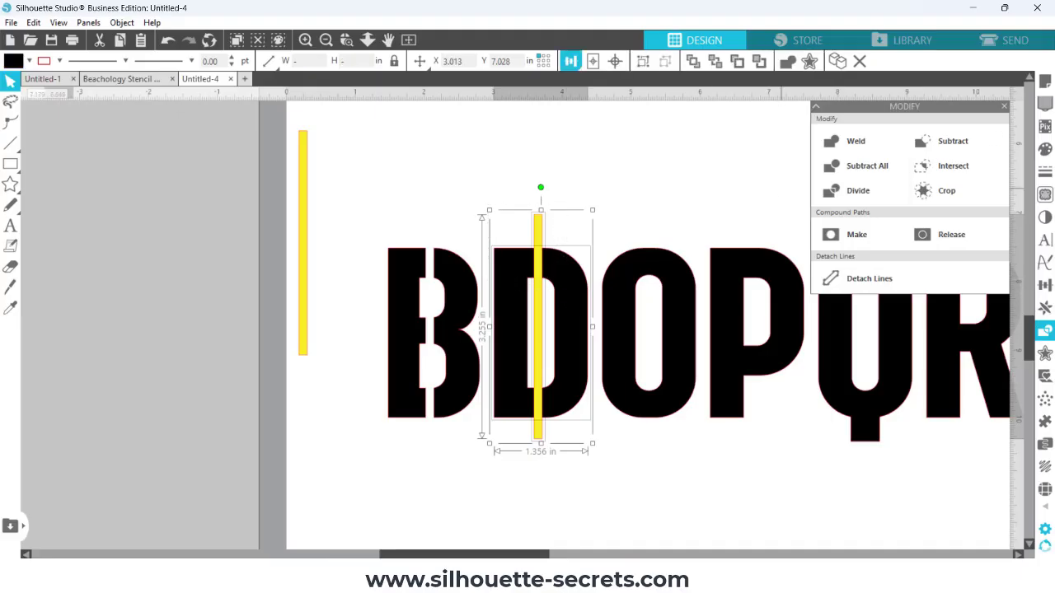
mouse_move(952, 141)
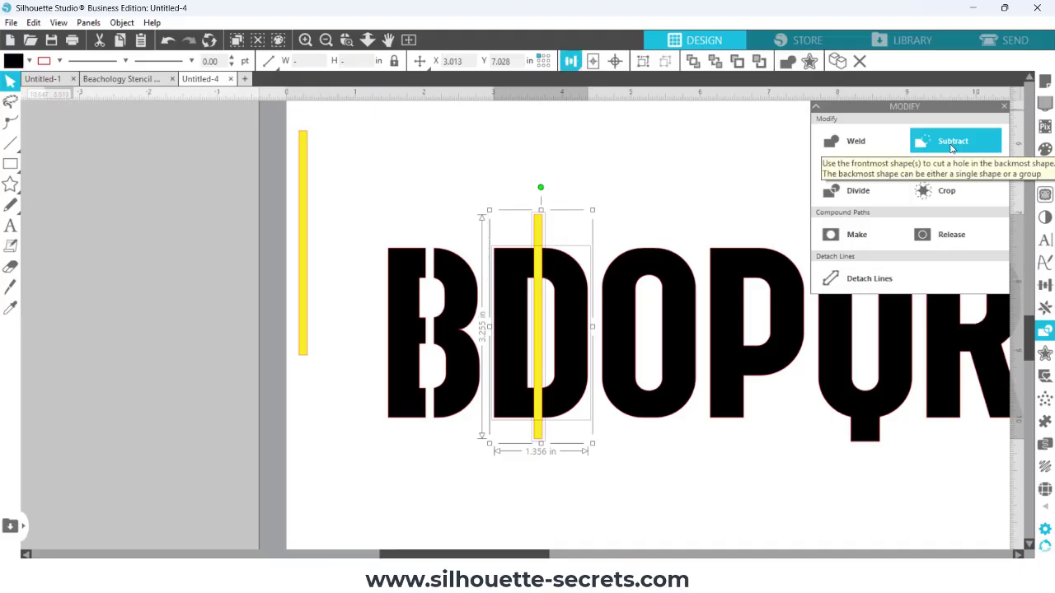
click(953, 140)
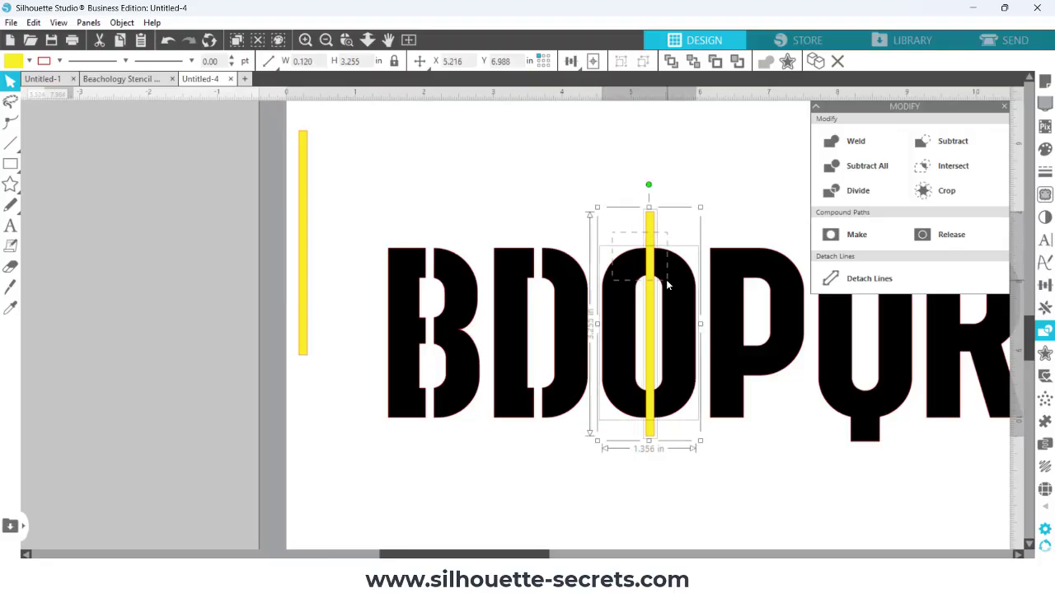
click(571, 59)
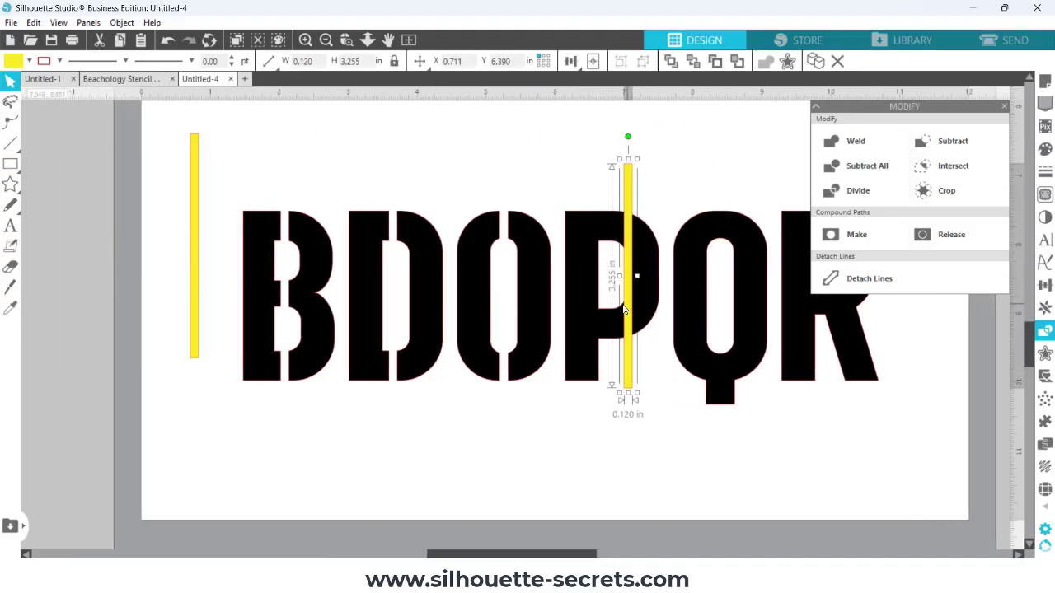
Slide the bar onto the P's bowl and subtract it for a vertical bridge.
drag(629, 277, 611, 277)
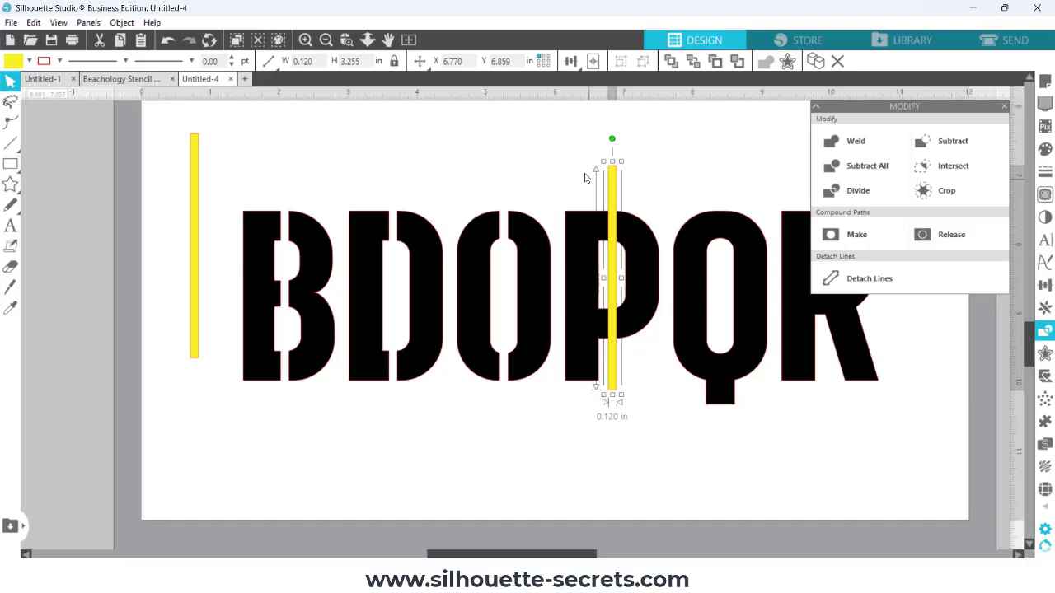
click(953, 141)
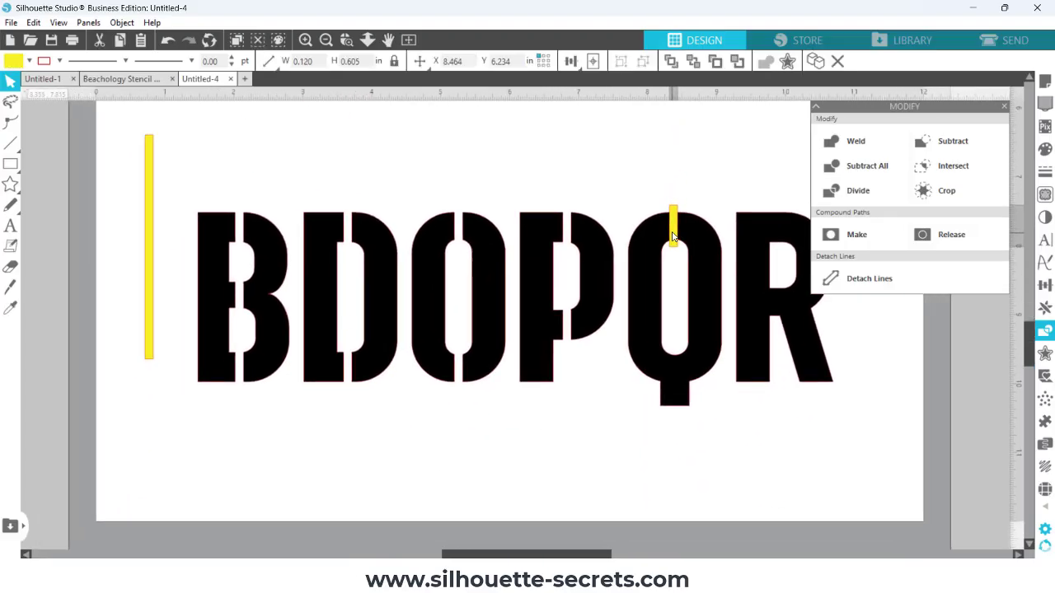
Select the Q with the short bar and subtract it to cut a gap at the top.
click(673, 305)
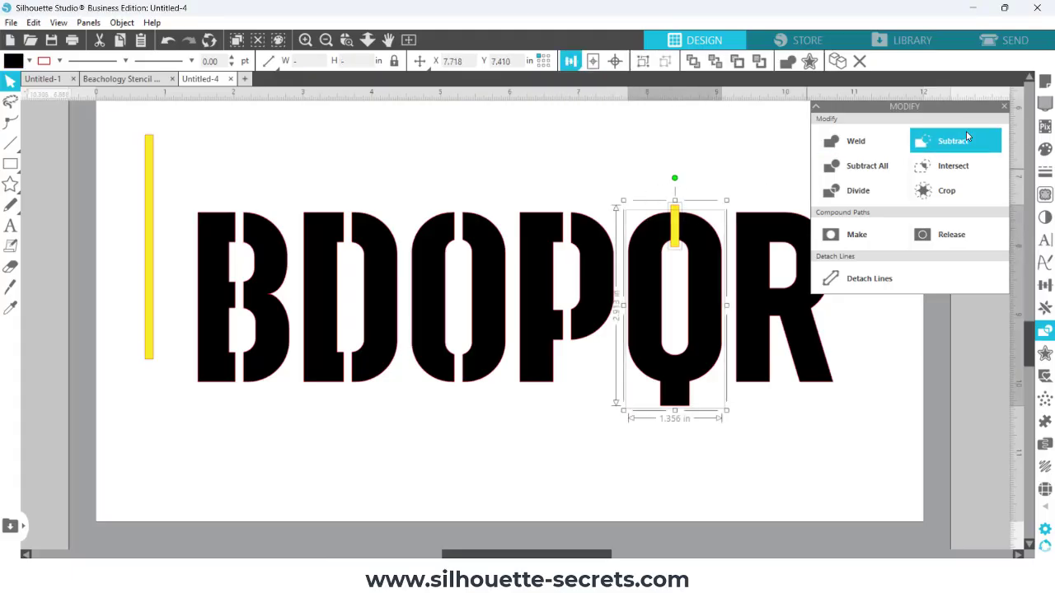
click(953, 140)
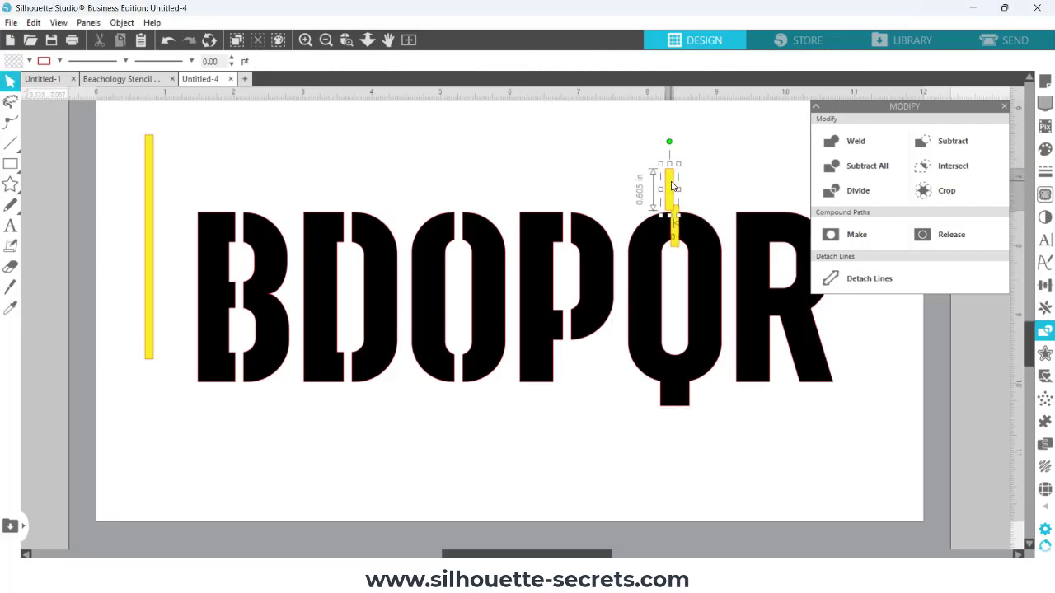
click(953, 141)
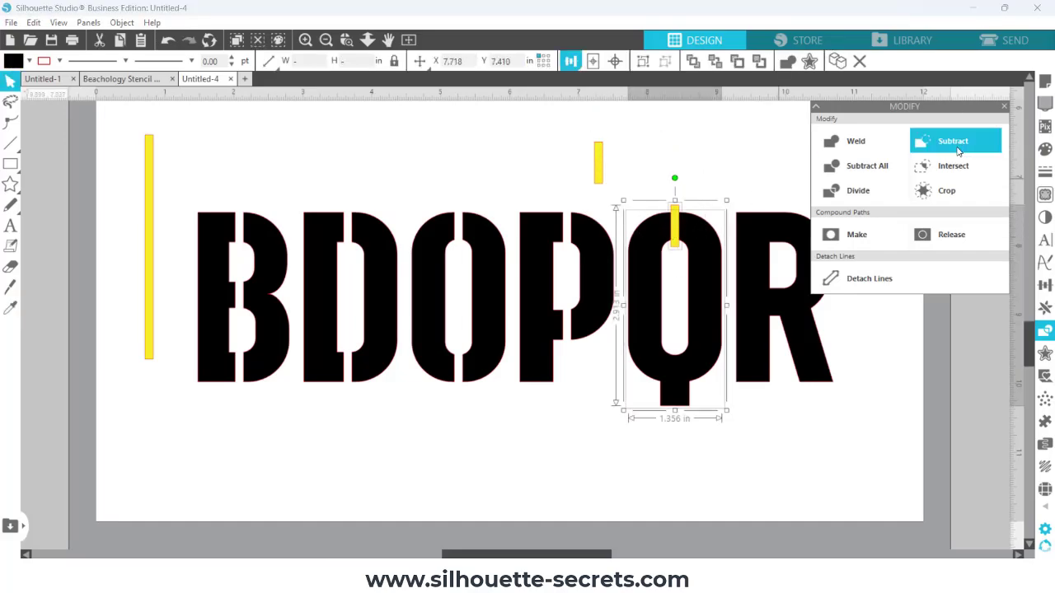
click(953, 141)
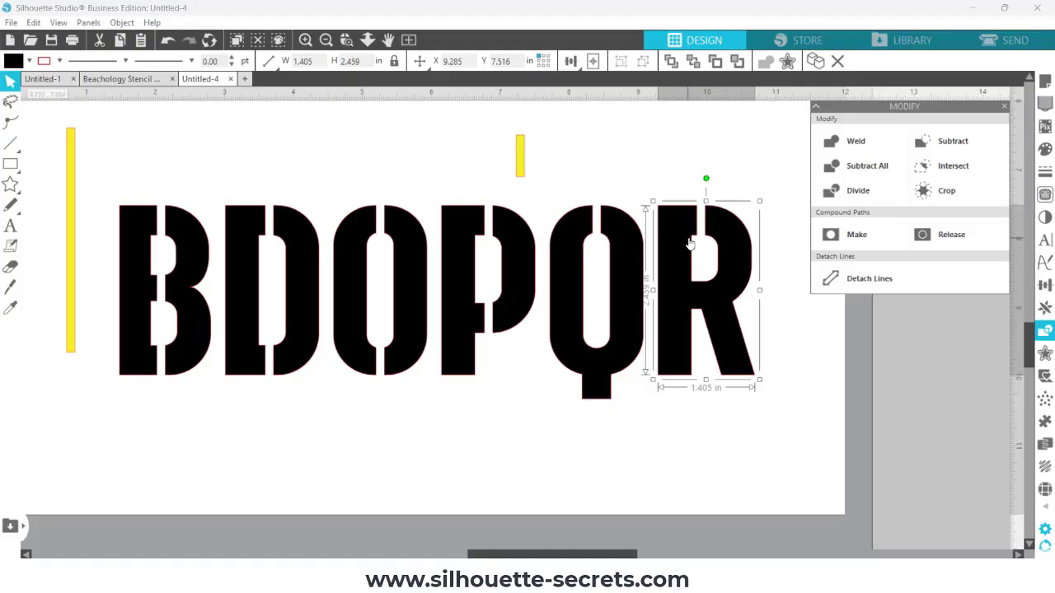
mouse_move(416, 102)
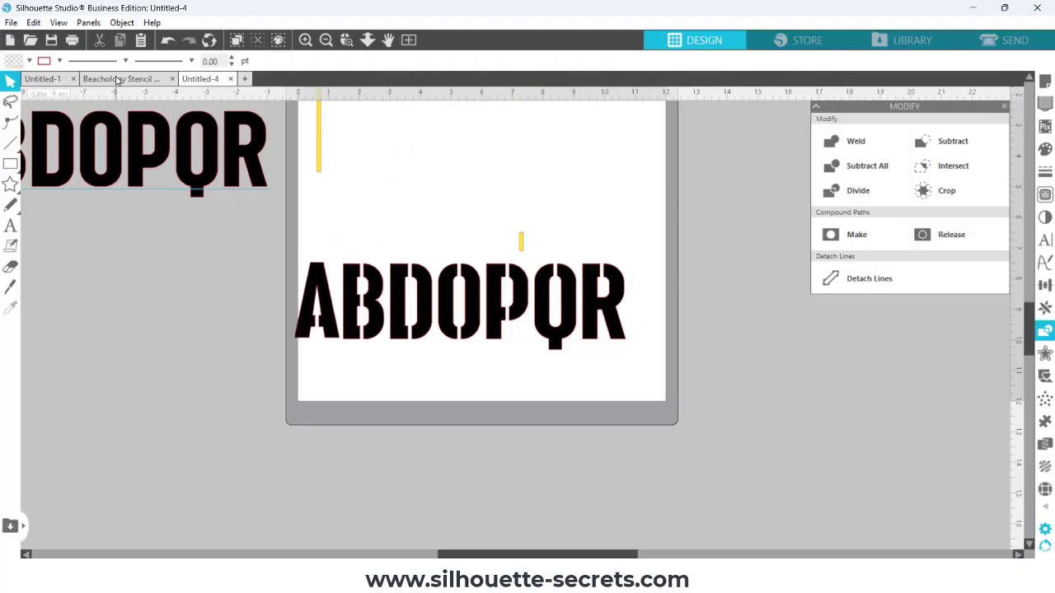
Switch to the Beachology Stencil Design document tab.
click(124, 80)
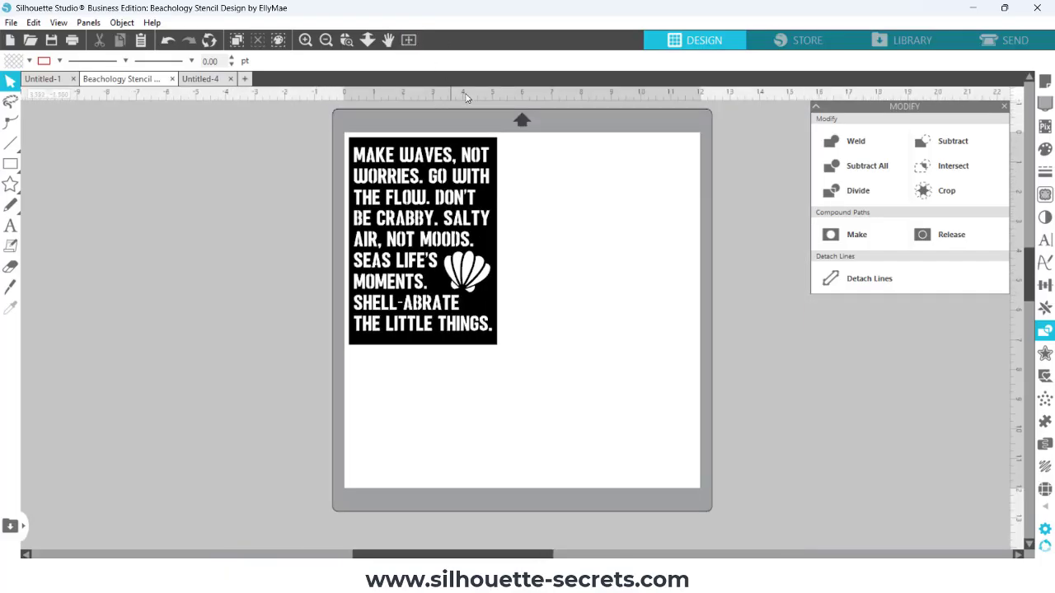